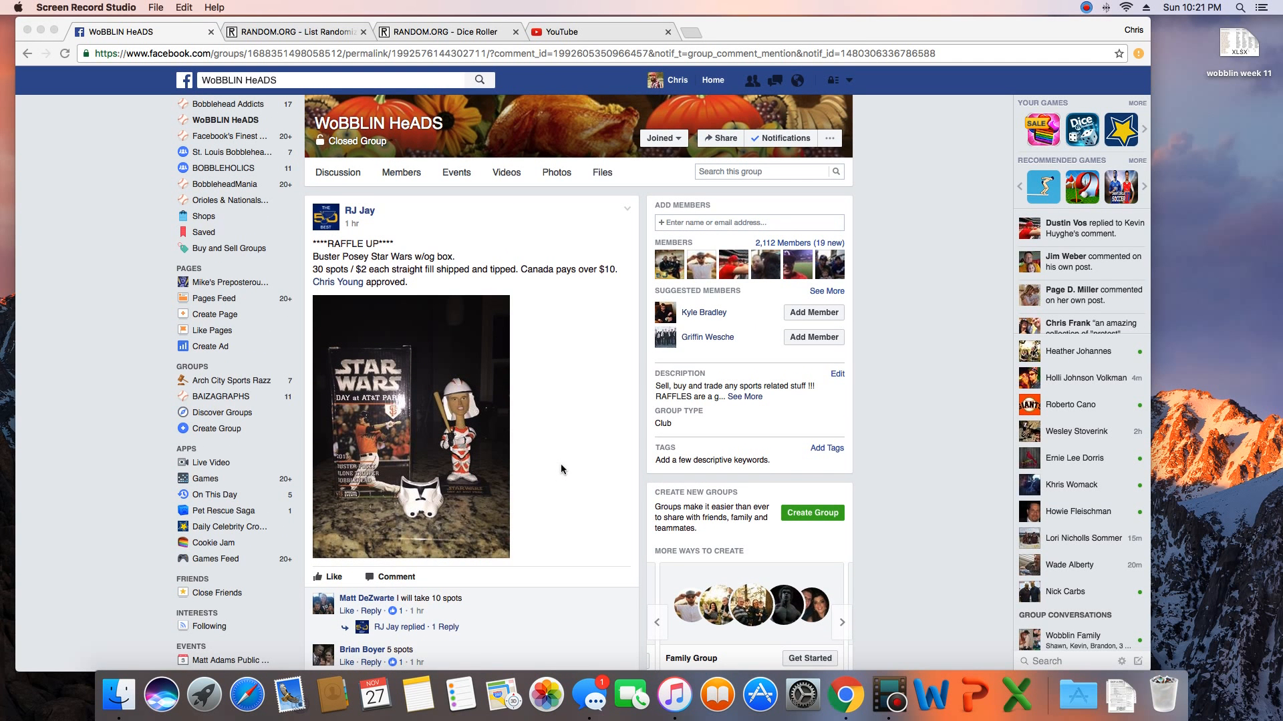
Scroll the Facebook raffle post down to the participant name list and empty comment box.
scroll(down, 3)
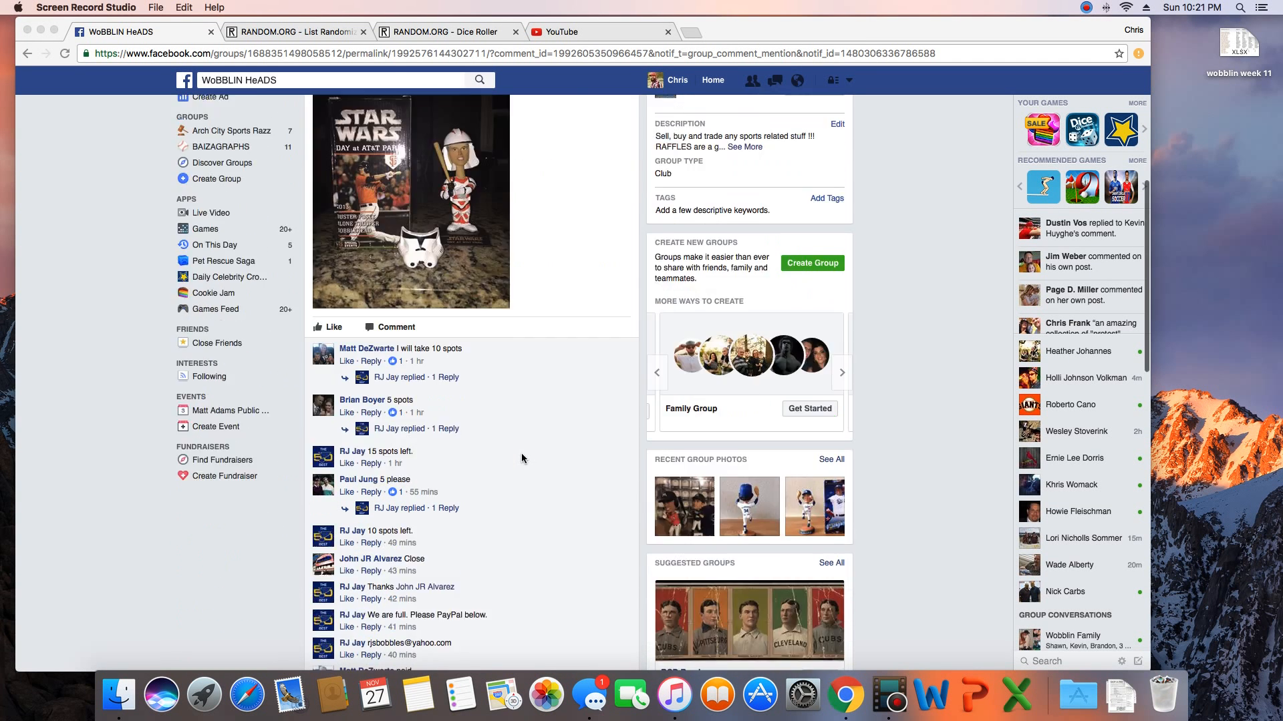
scroll(down, 3)
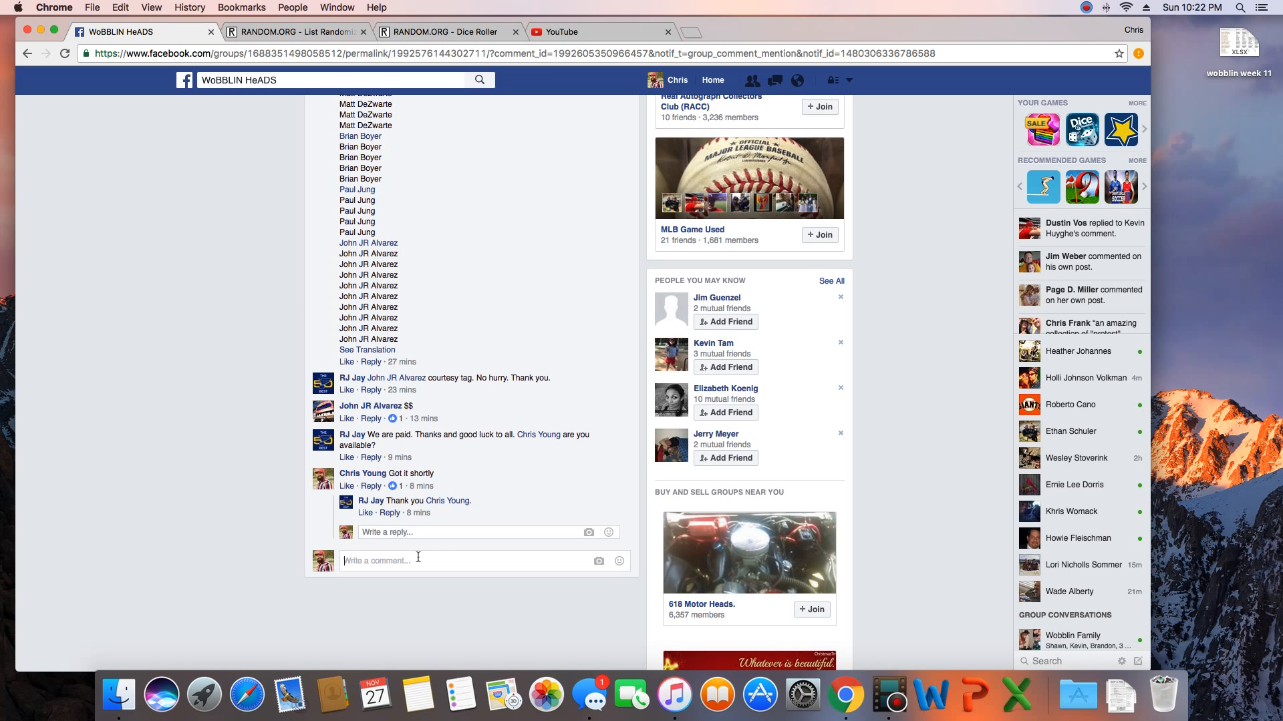
mouse_move(543, 519)
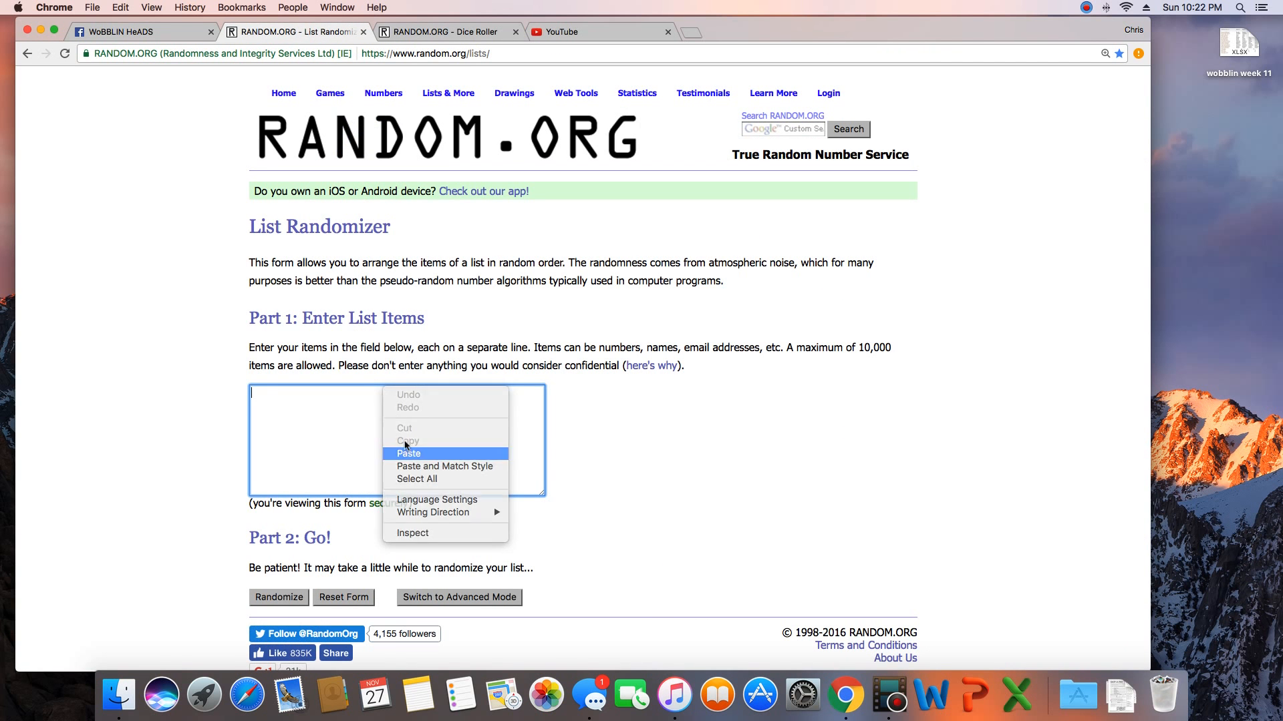
Paste the raffle names into the List Randomizer and roll two dice, getting six and three.
click(441, 32)
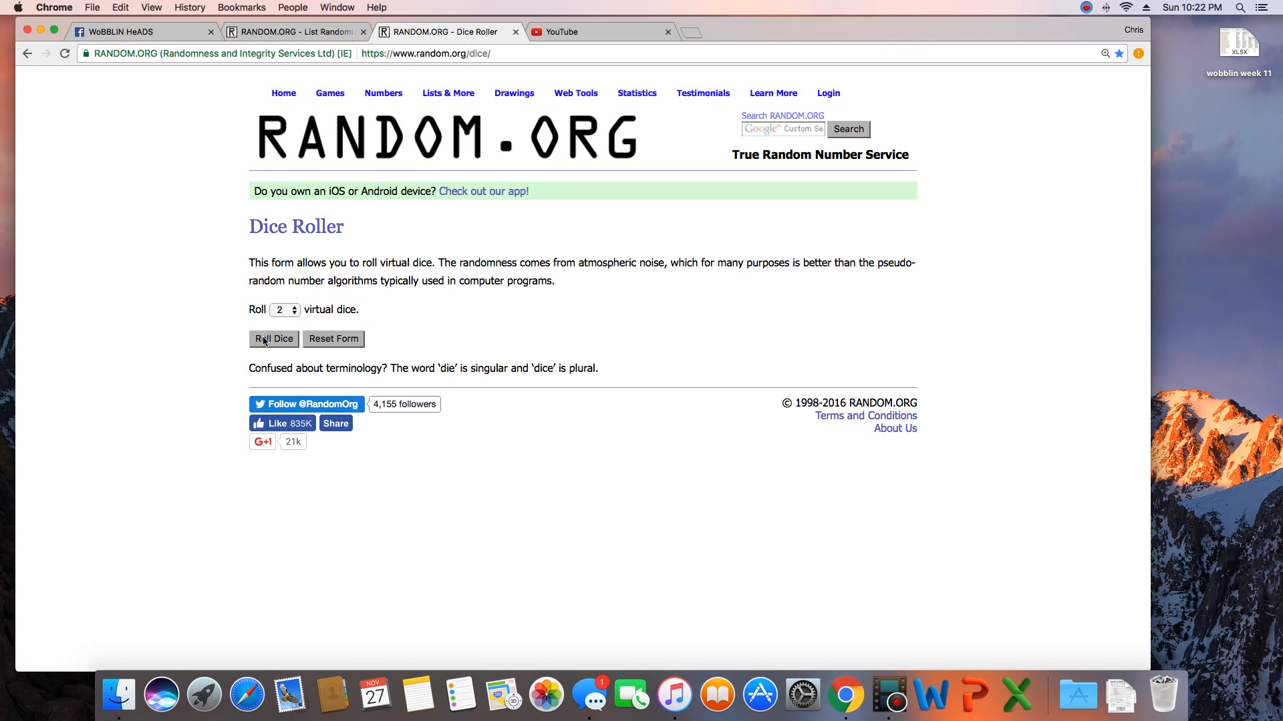
click(273, 339)
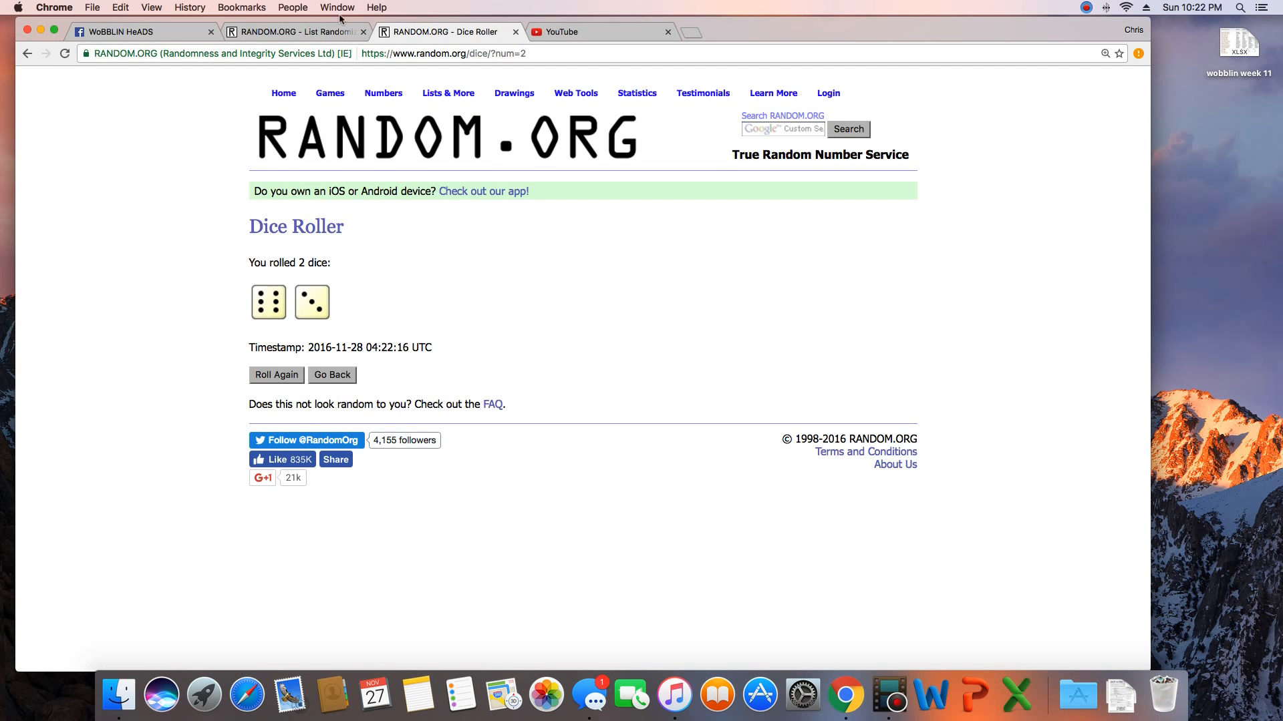
Randomize the 30-name raffle list on RANDOM.ORG, then shuffle it again repeatedly.
click(290, 32)
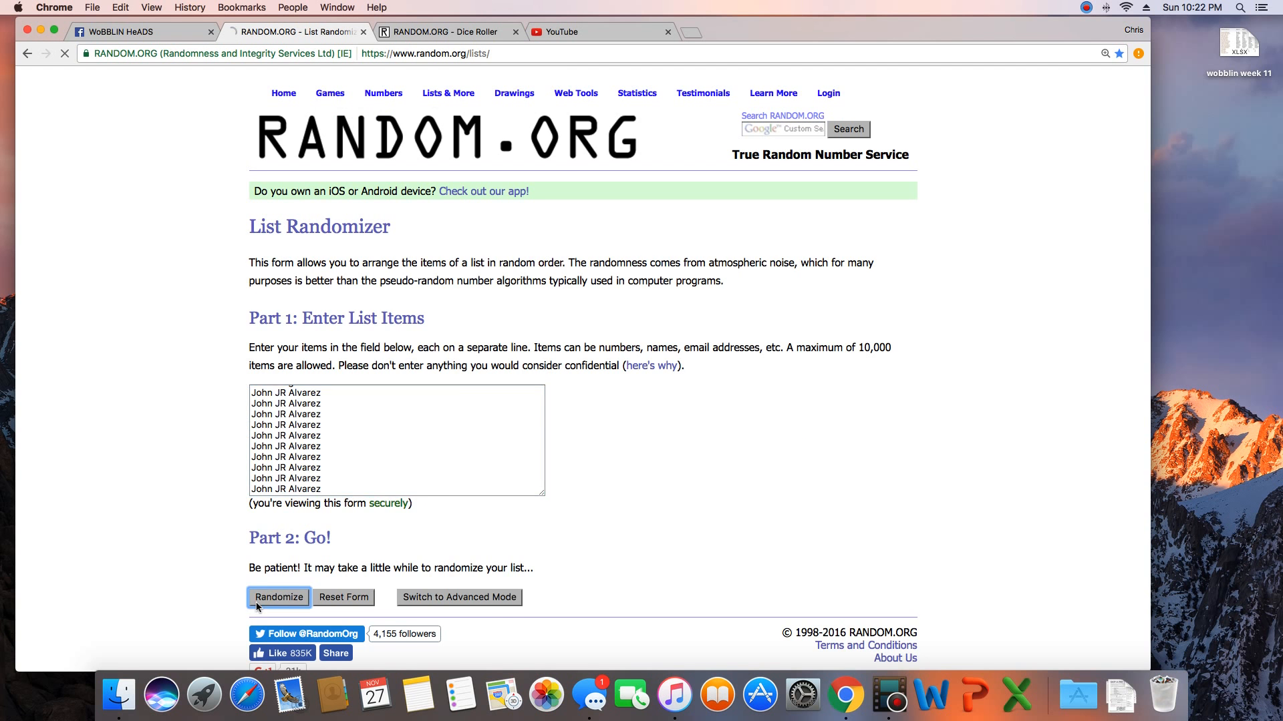
click(278, 597)
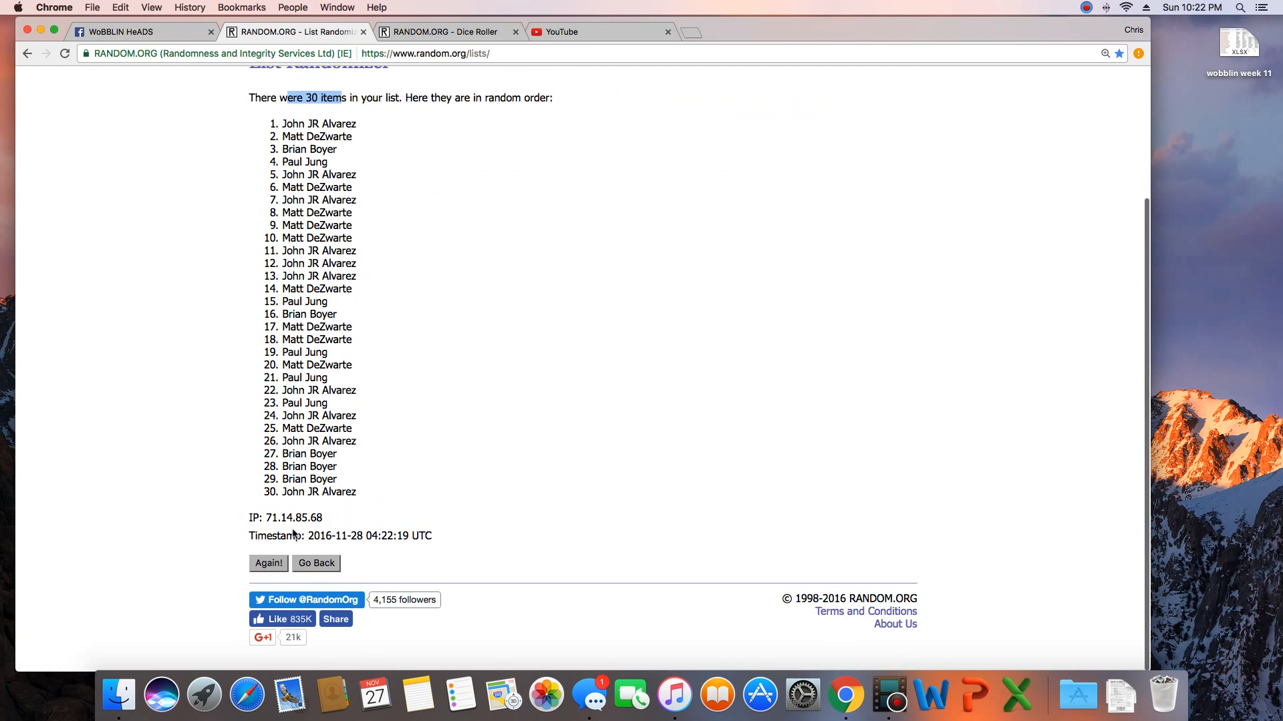
click(269, 562)
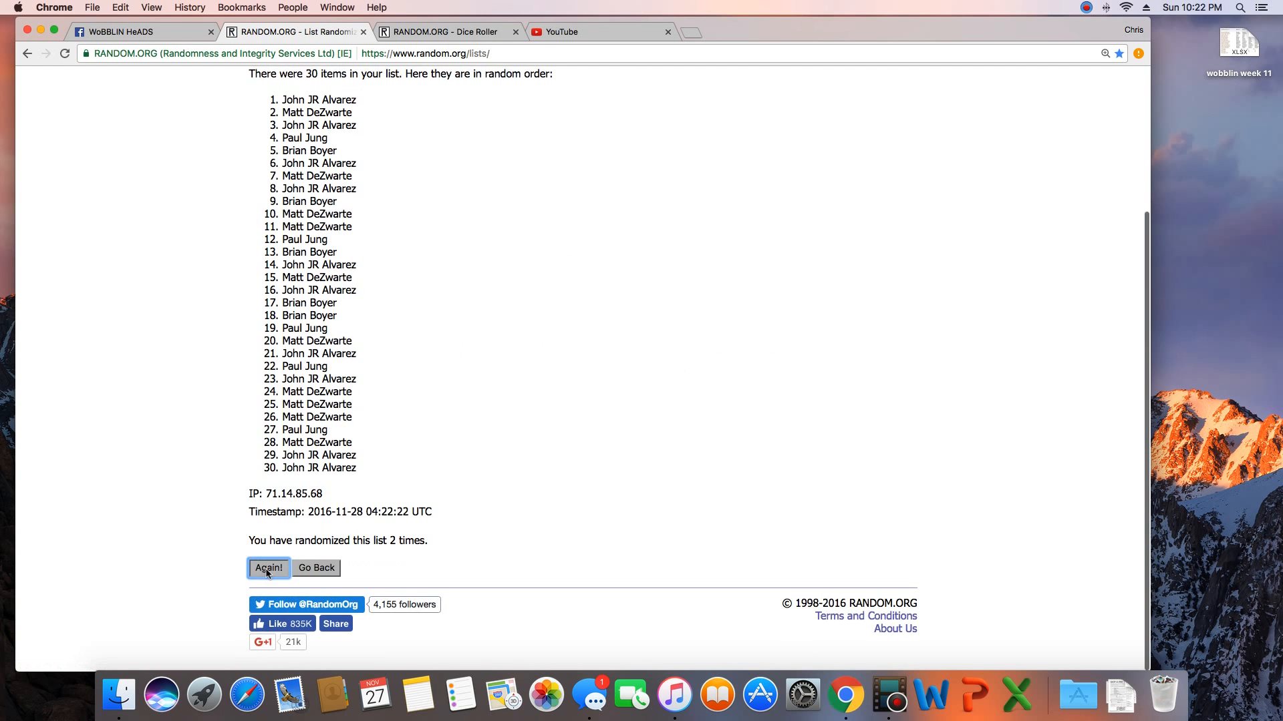
click(268, 568)
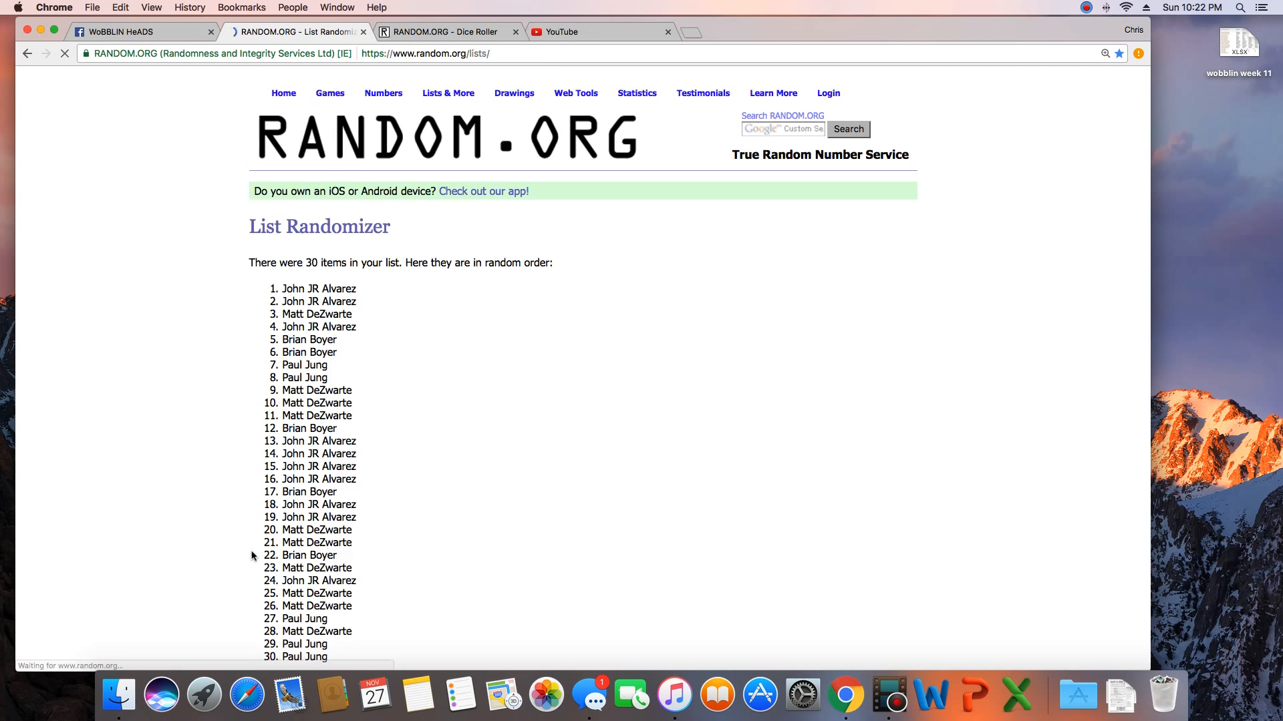
click(268, 566)
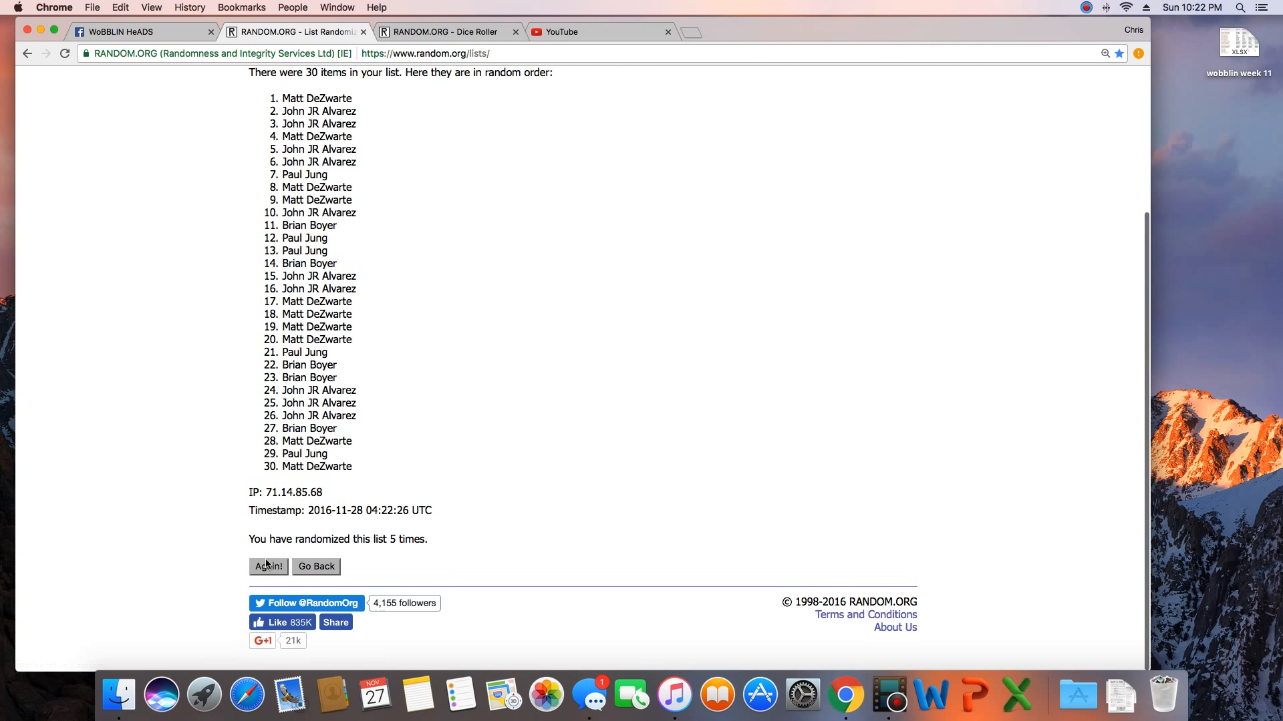
click(267, 567)
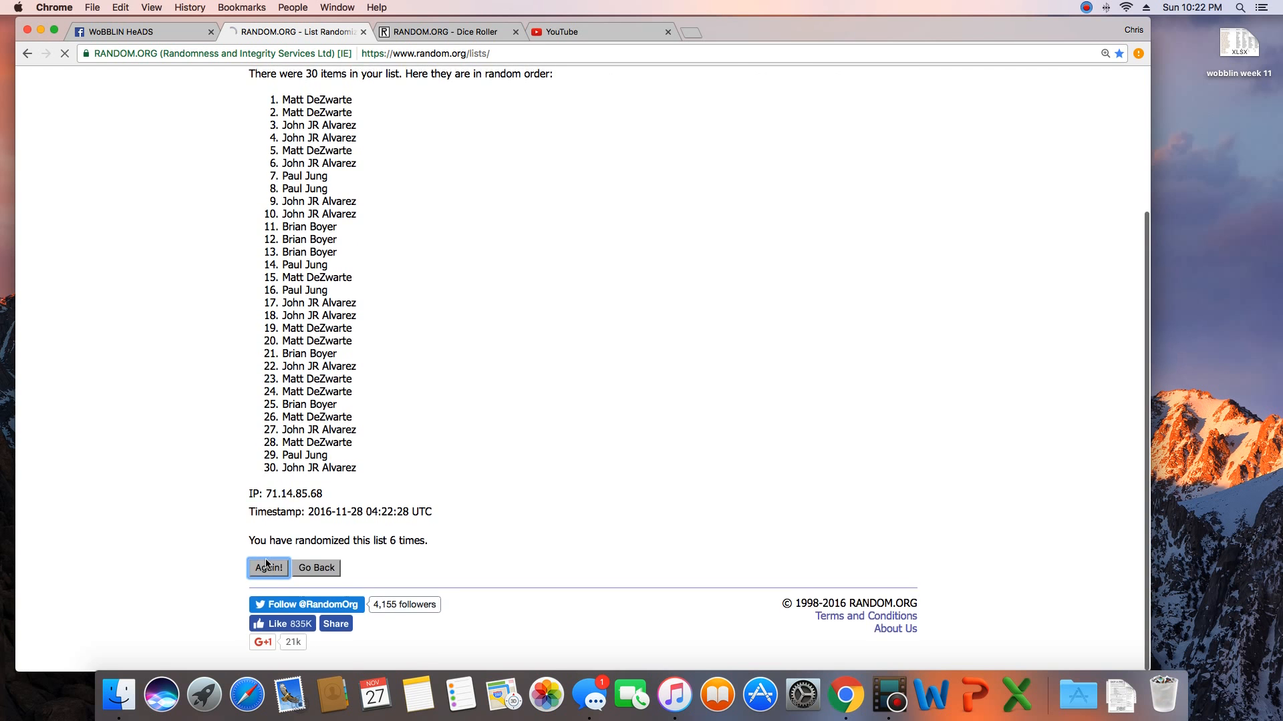
click(267, 568)
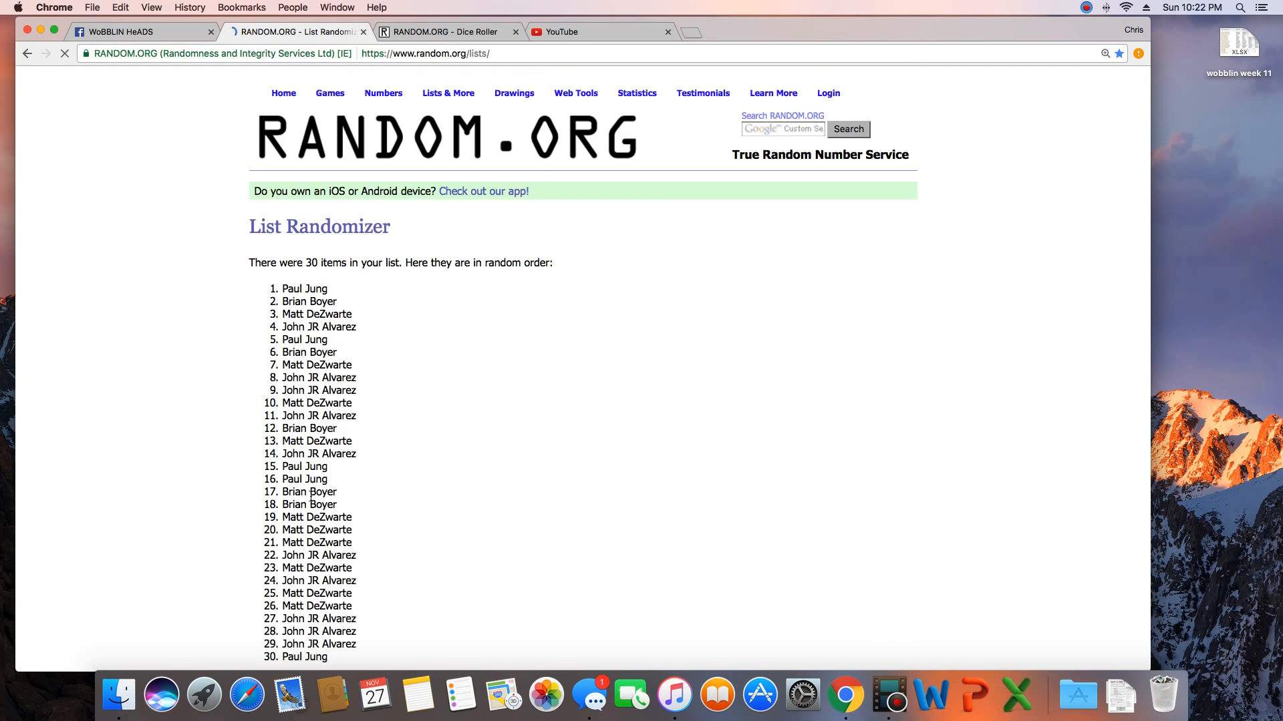
Recheck the dice roll, randomize the list a ninth time, and return to the Facebook post.
scroll(down, 3)
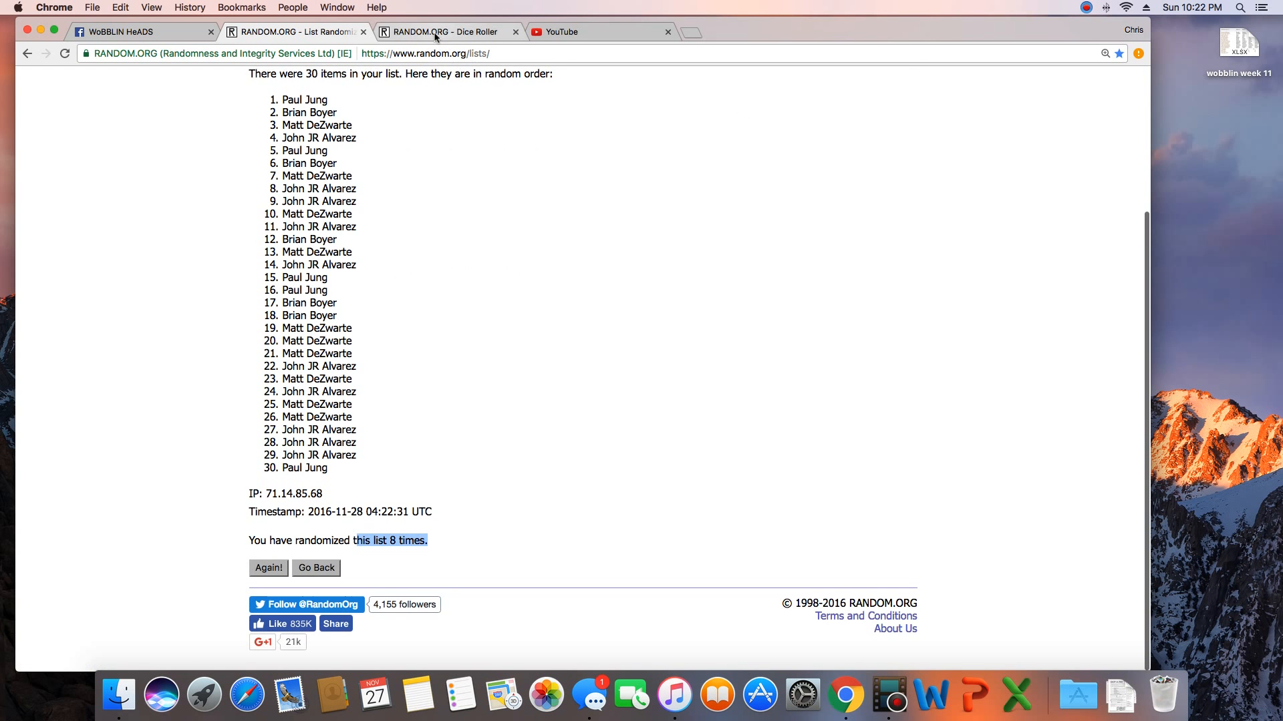
click(442, 32)
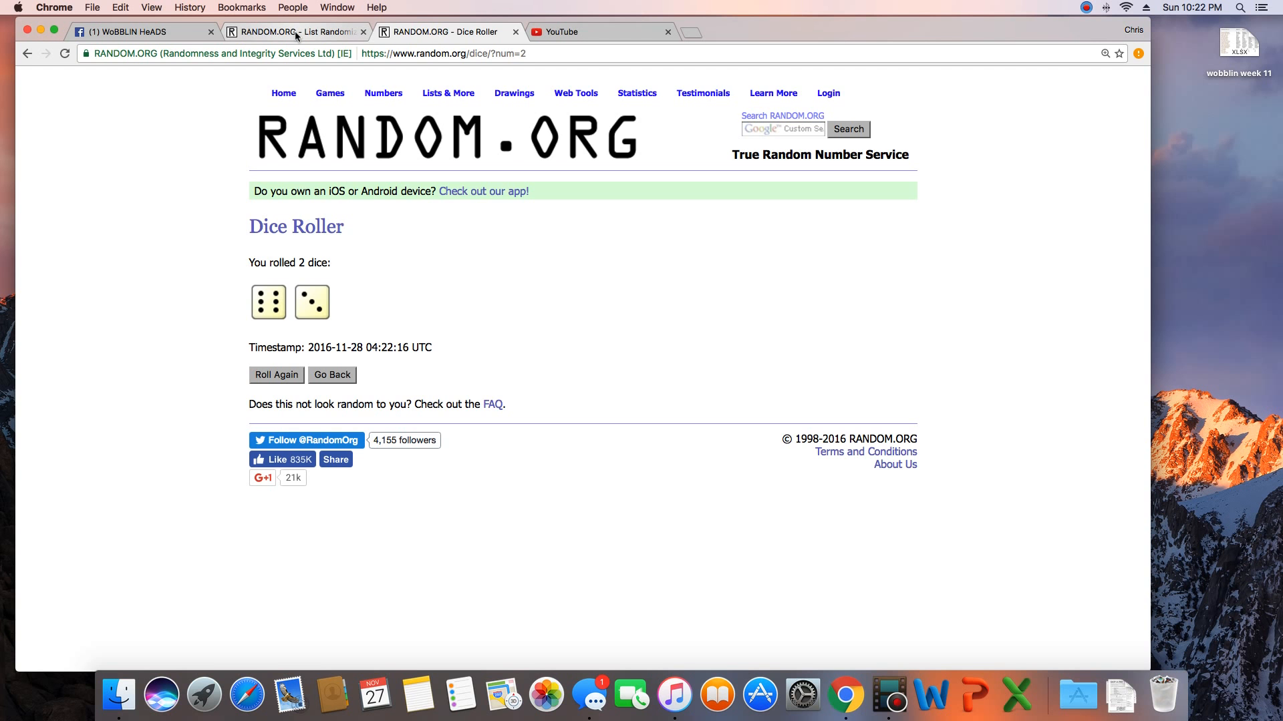
click(292, 32)
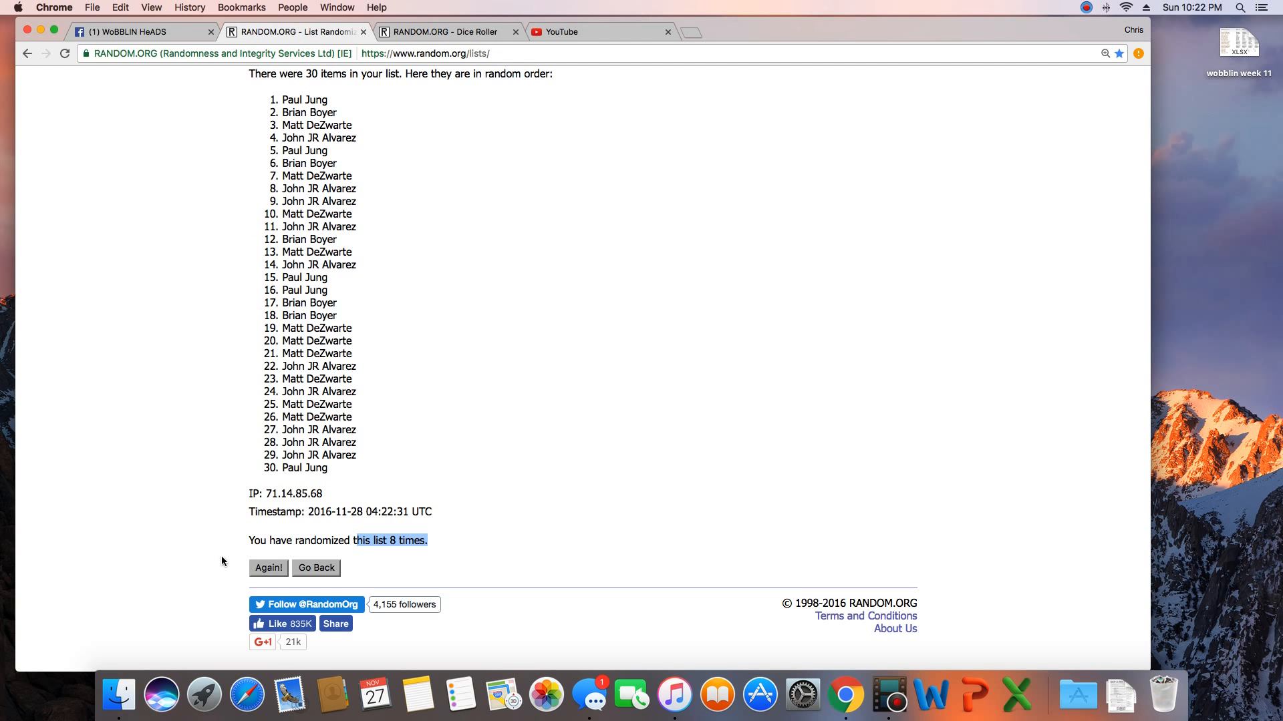
click(268, 567)
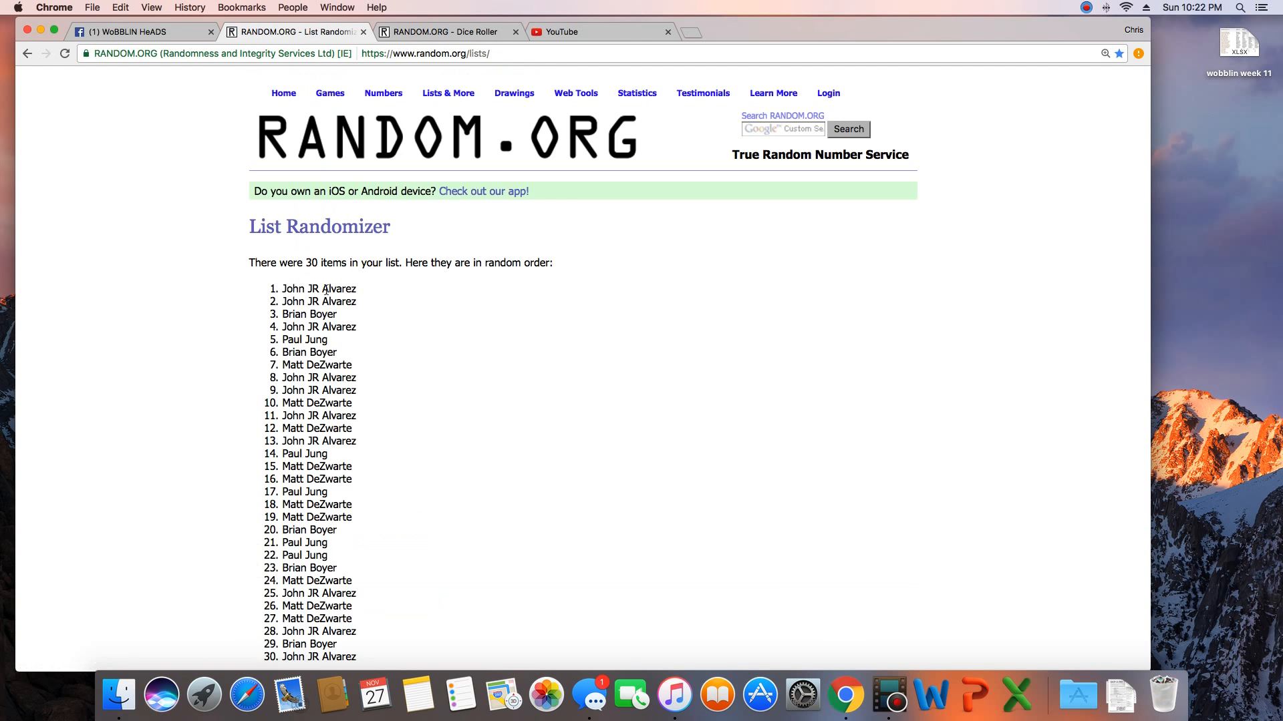
scroll(down, 3)
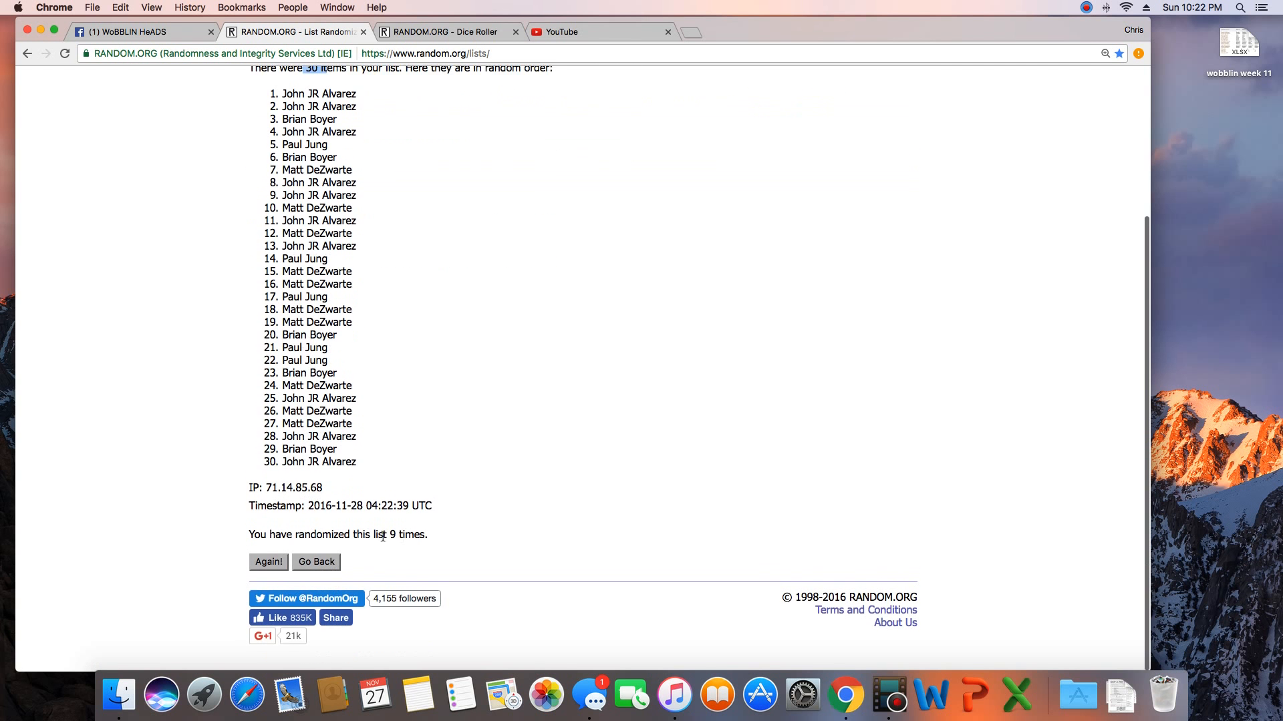
scroll(up, 3)
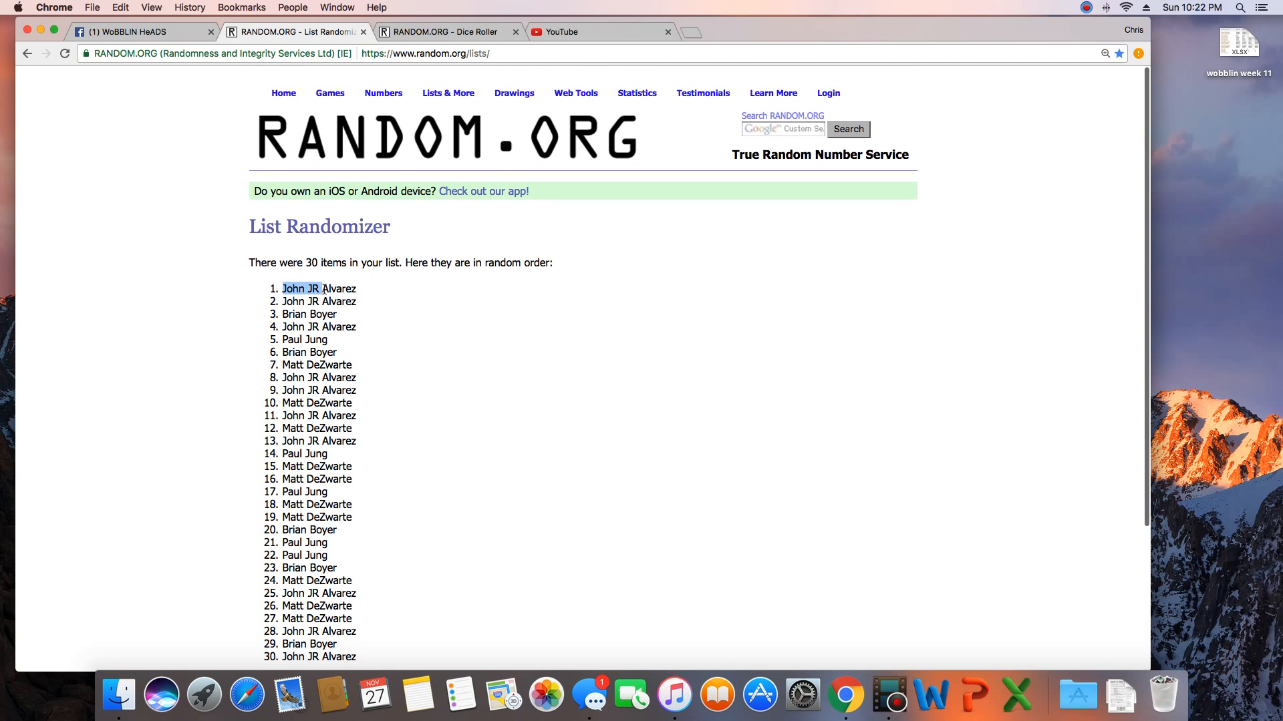
click(139, 31)
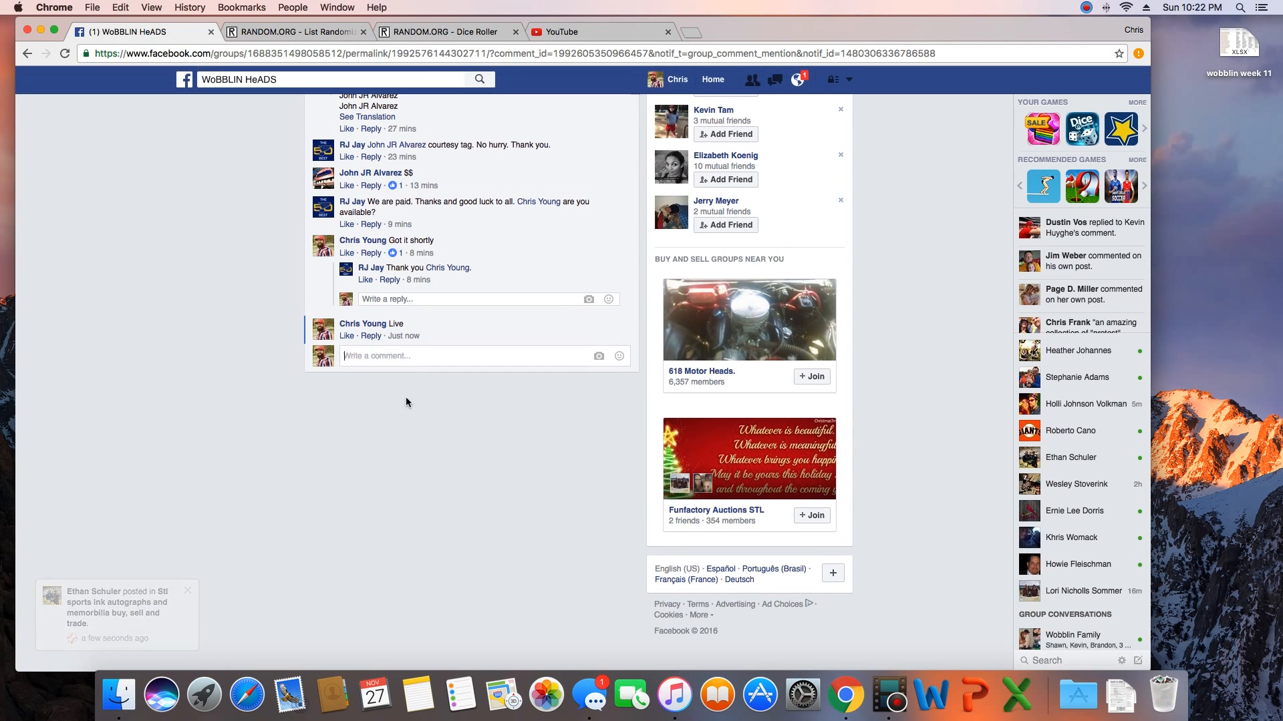
scroll(down, 3)
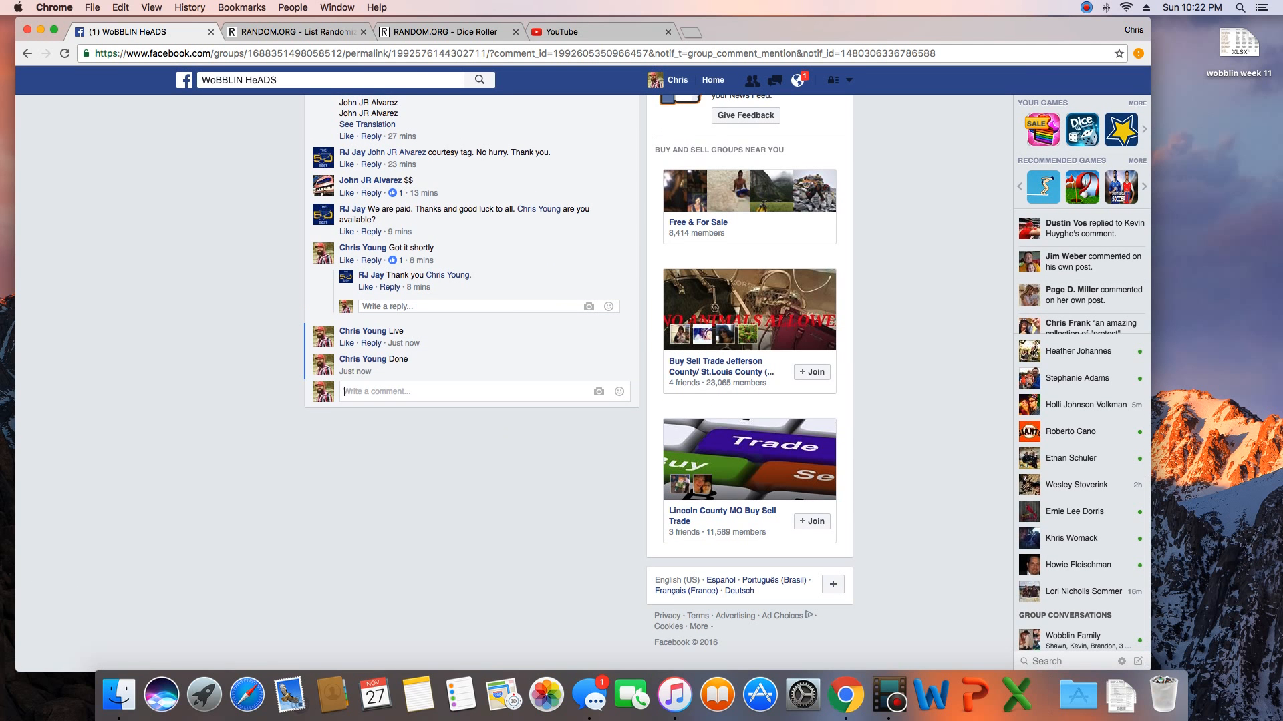
mouse_move(889, 696)
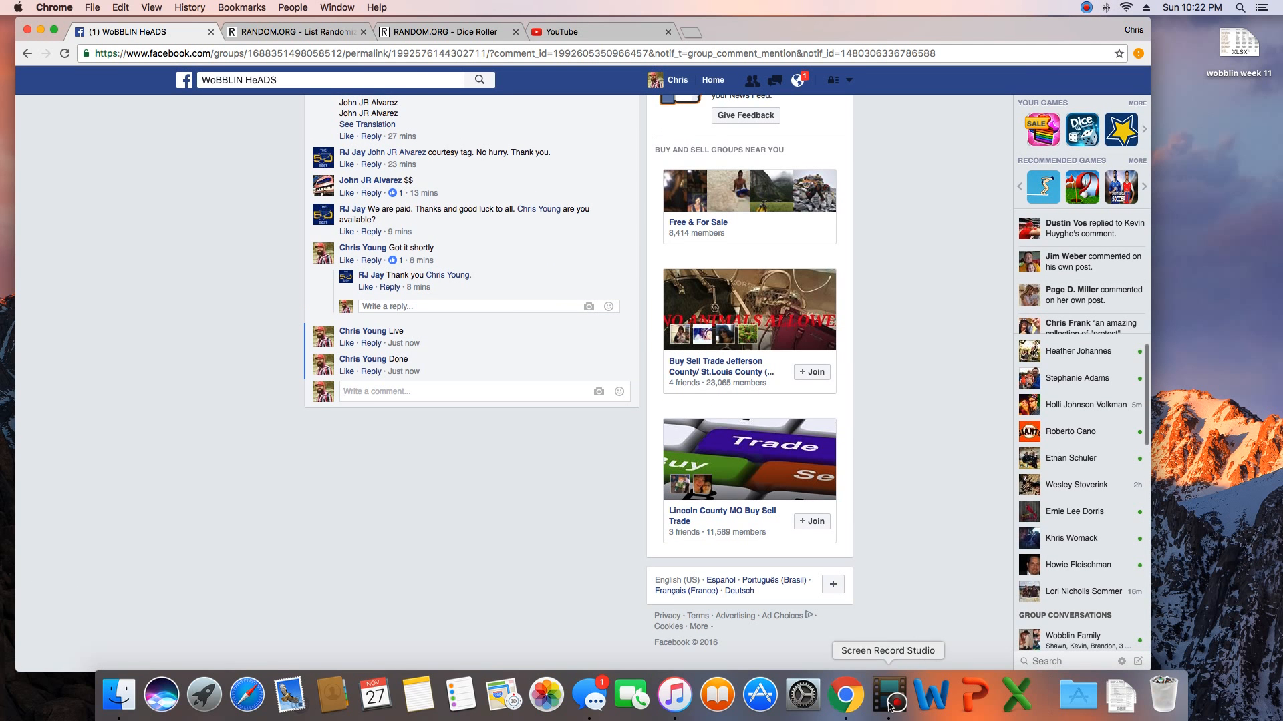